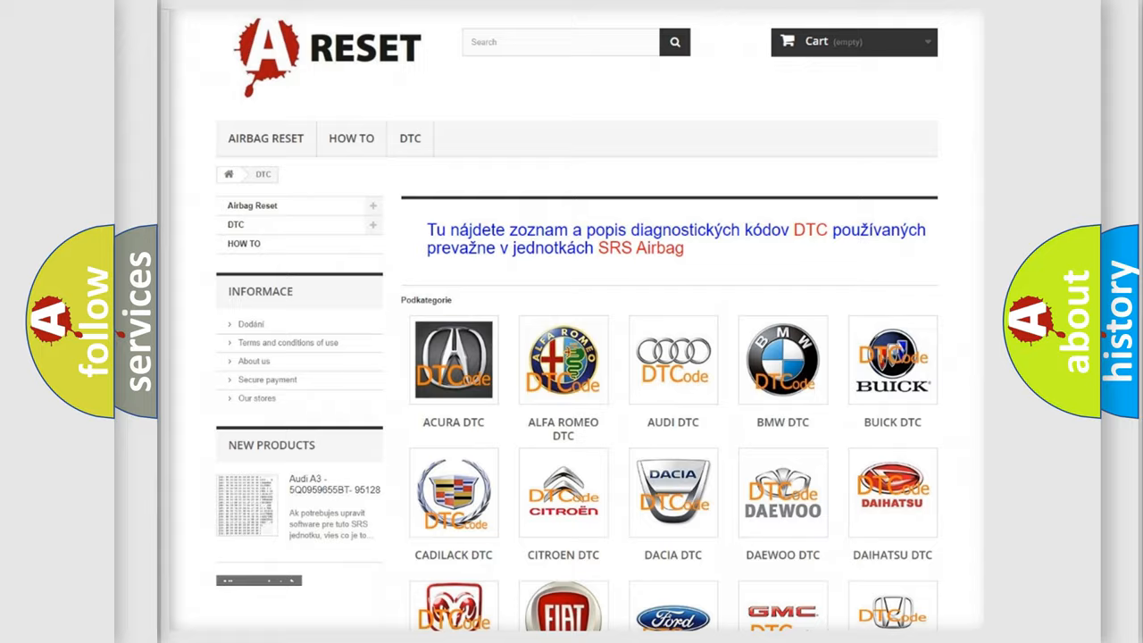
{"action": "scroll", "scroll_direction": "down", "scroll_amount": 3}
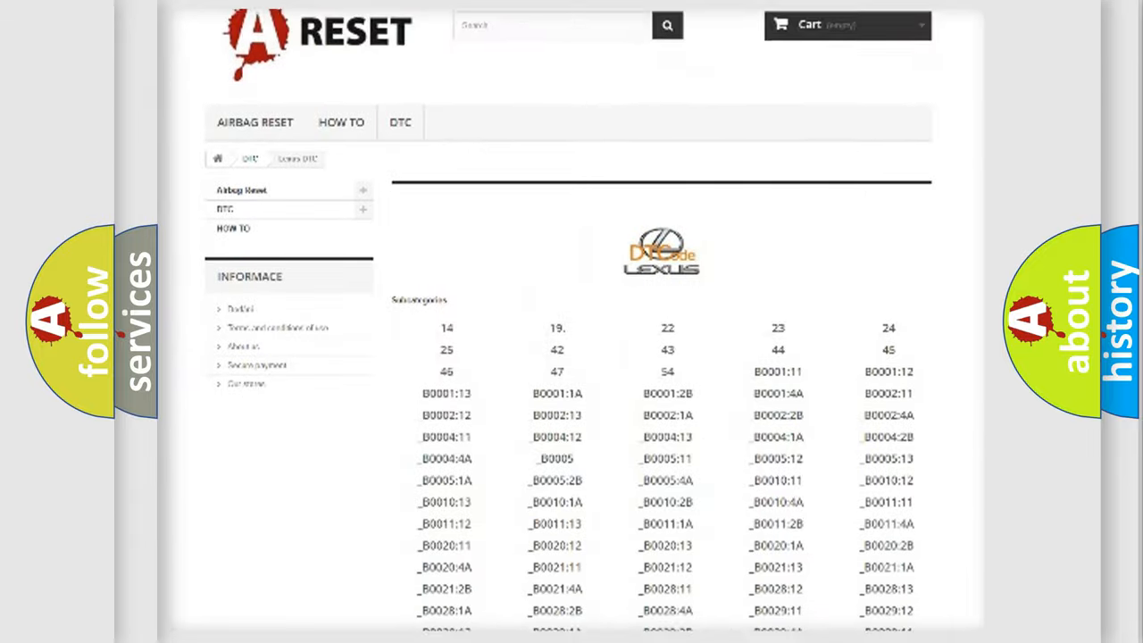
{"action": "scroll", "scroll_direction": "down", "scroll_amount": 3}
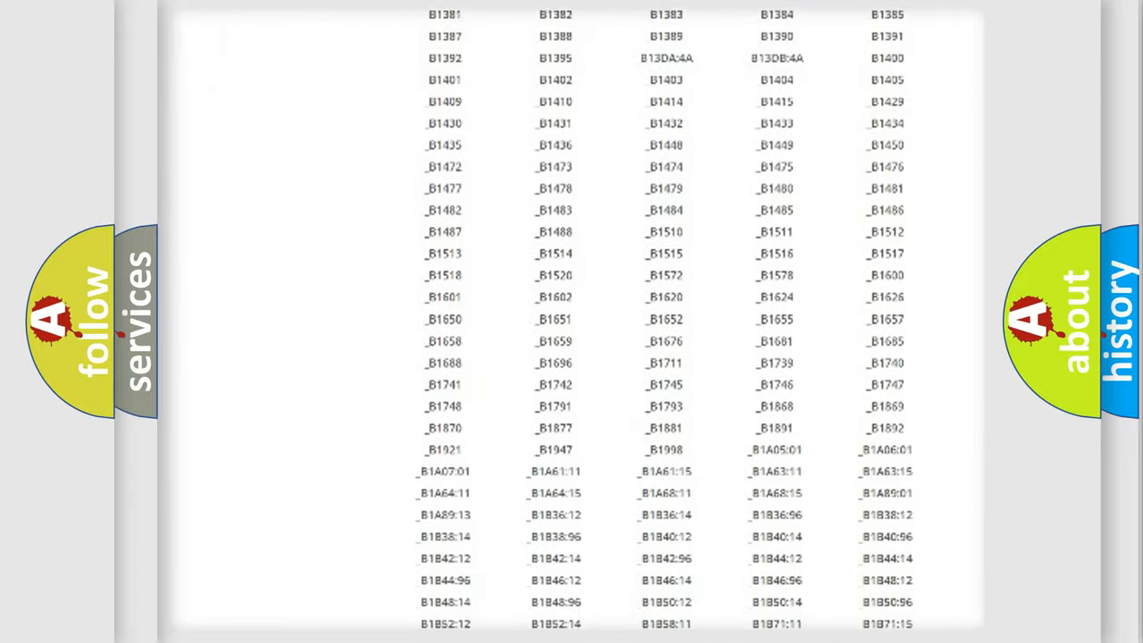